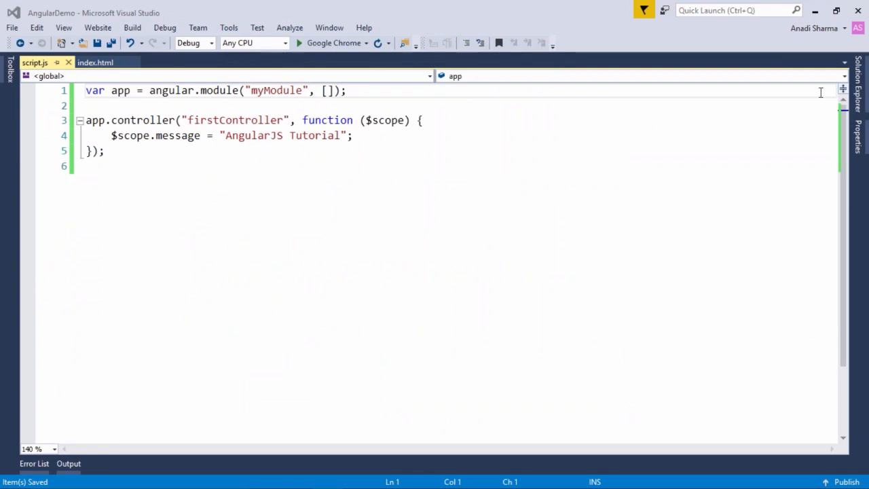
- Drag angular.js from Solution Explorer onto script.js to add a /// <reference> line at the top
click(736, 144)
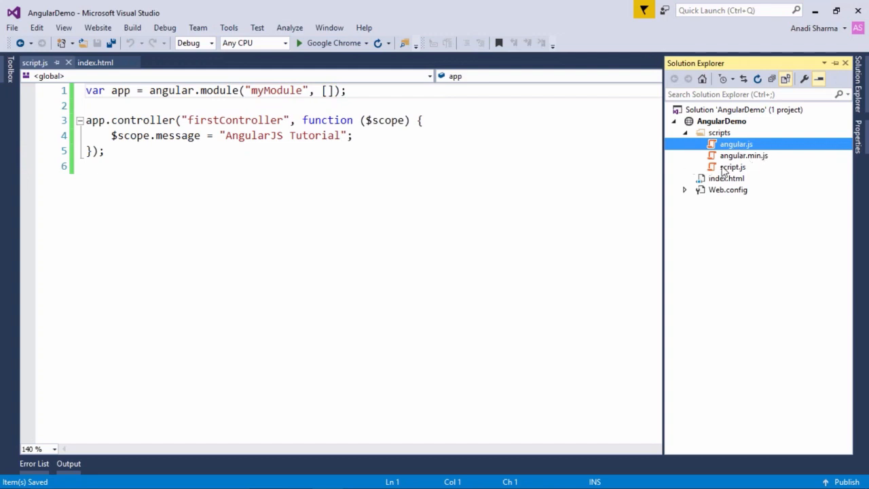
mouse_move(726, 175)
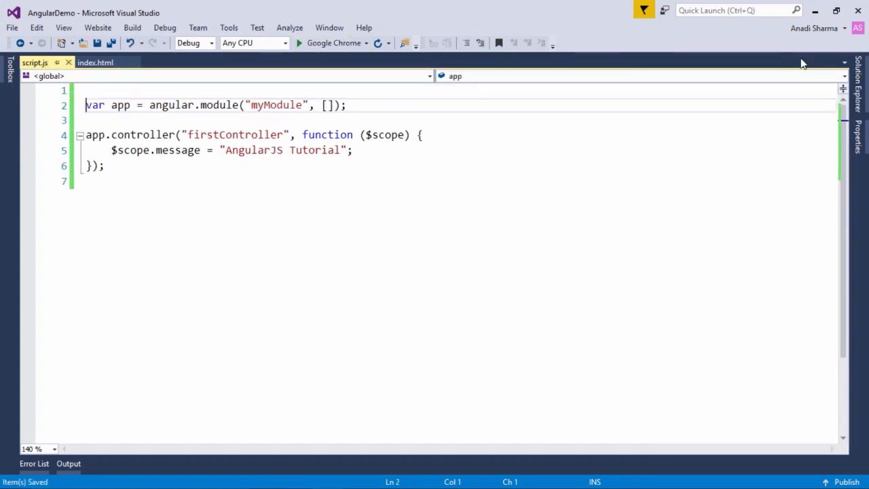
click(732, 144)
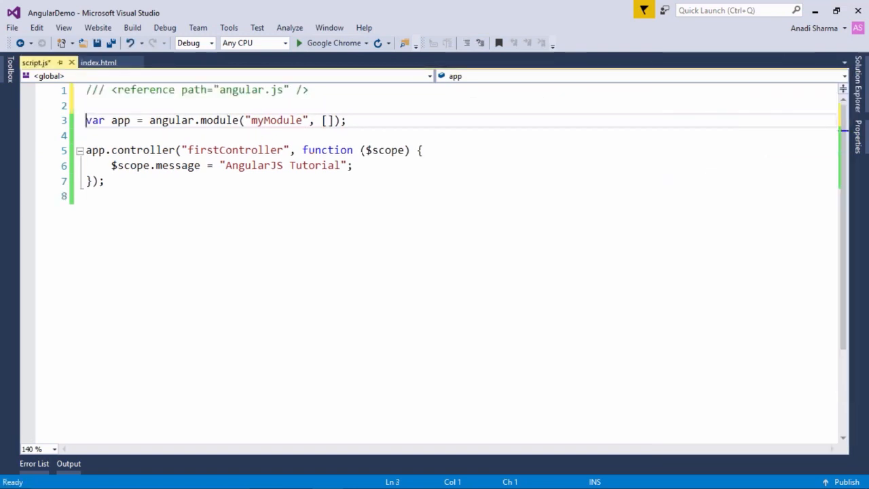
- Retype the dot after angular to confirm IntelliSense, review myModule and firstController, and save script.js
key(ctrl+s)
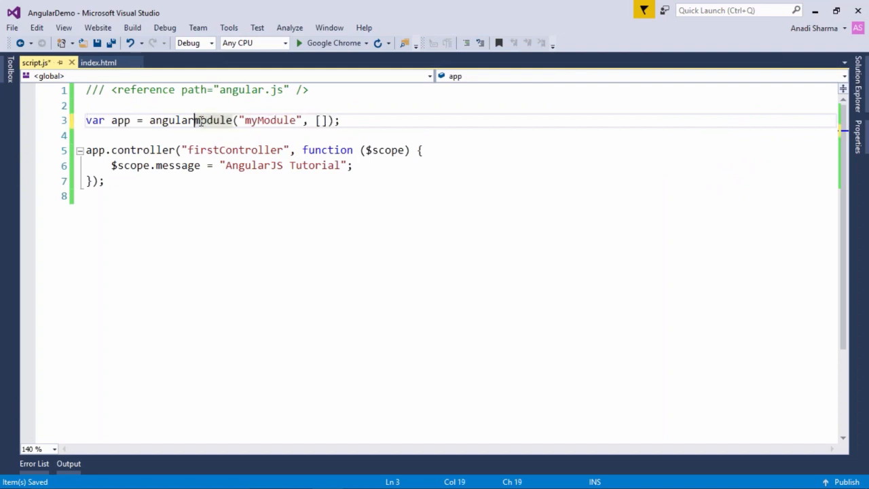
text(.)
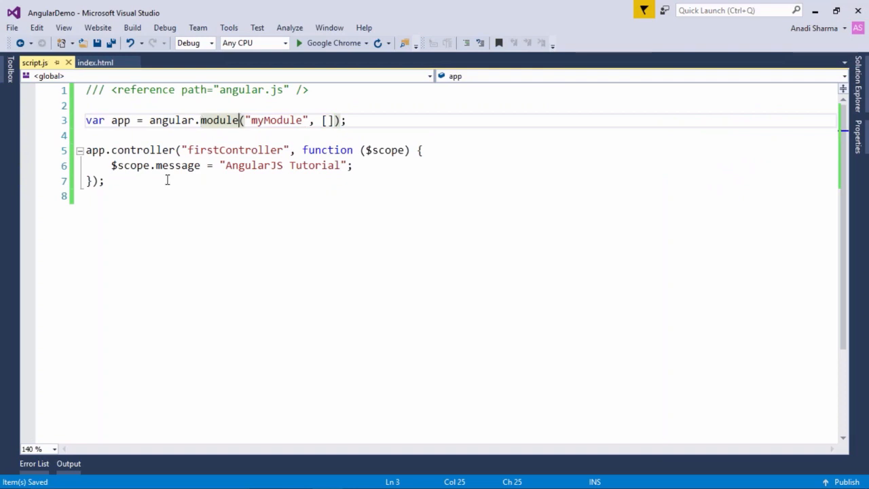
click(140, 150)
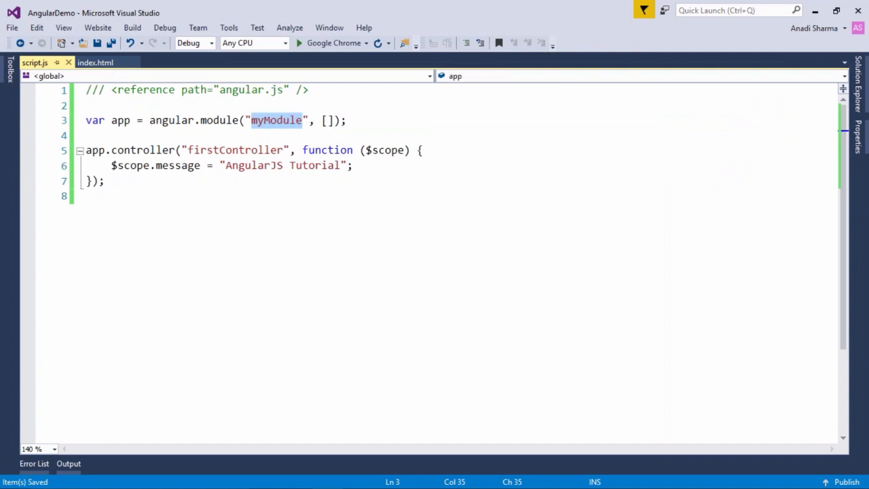
mouse_move(277, 129)
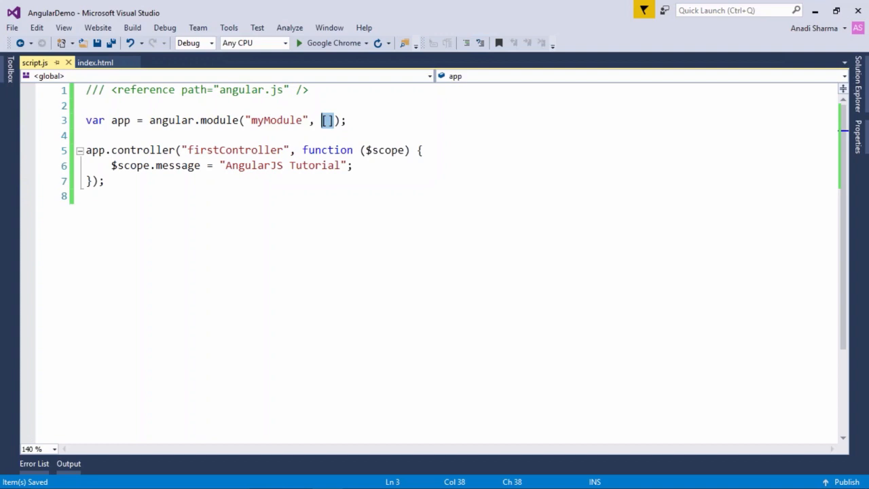
mouse_move(182, 182)
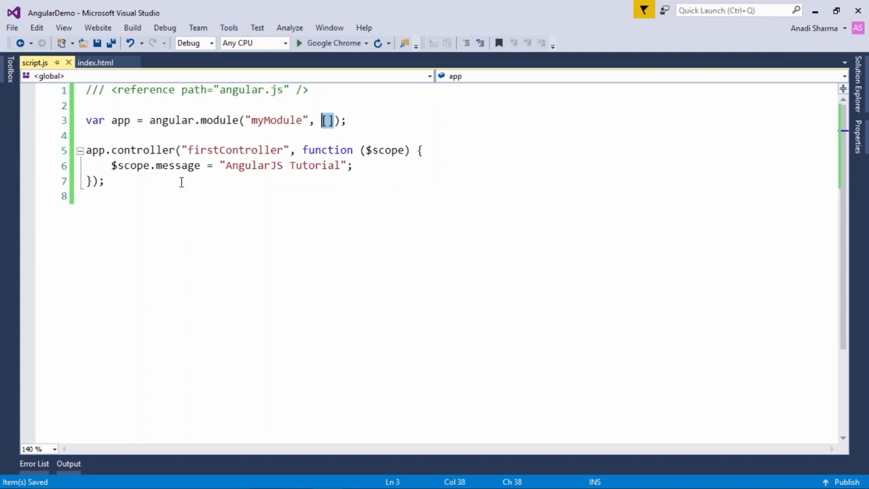
click(128, 150)
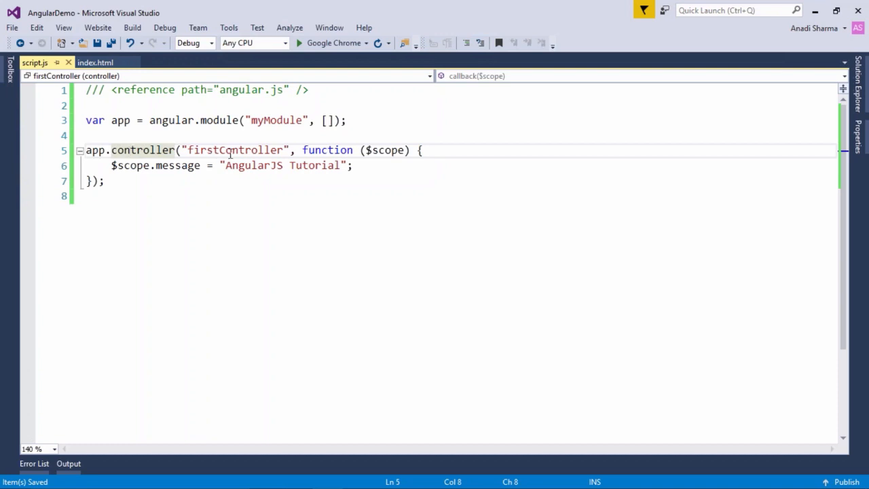
double_click(234, 150)
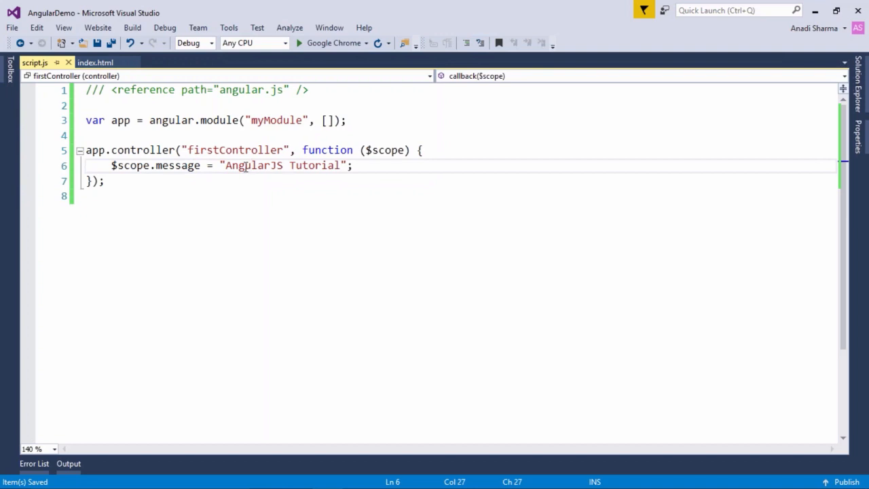
mouse_move(132, 114)
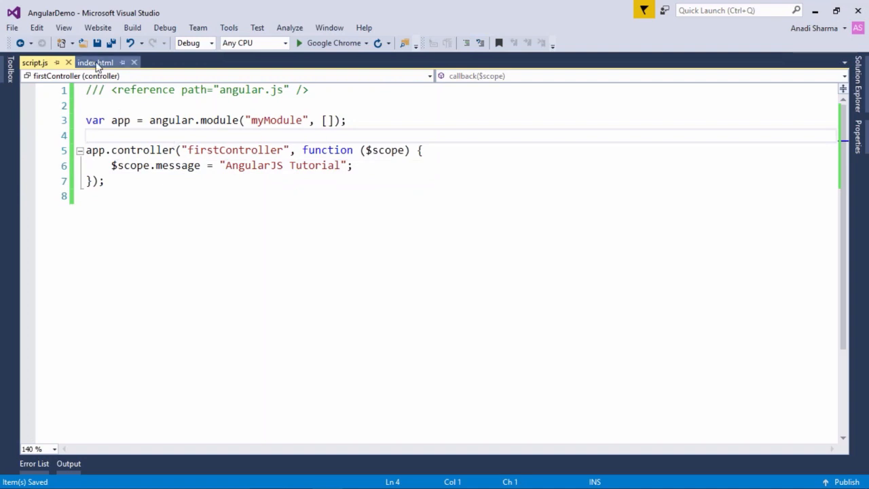
- Check index.html's script.js reference, ng-app myModule and message binding against the names in script.js
click(94, 62)
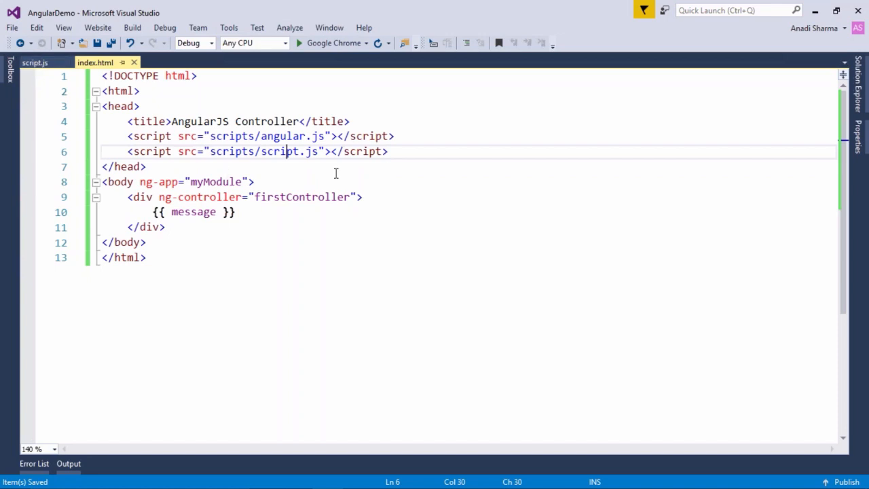
double_click(283, 136)
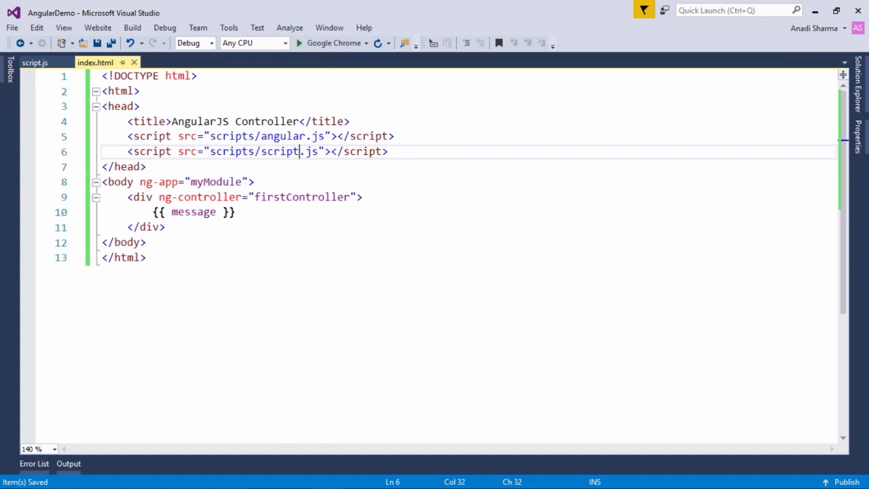
click(120, 181)
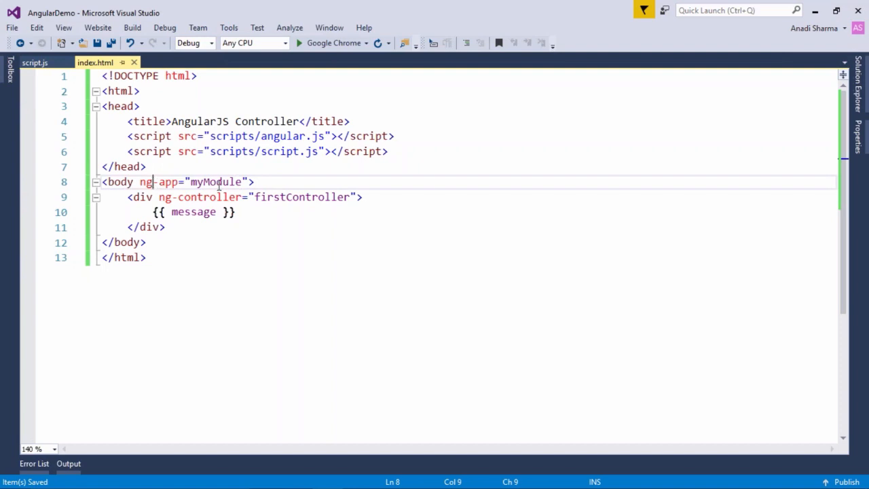
double_click(215, 181)
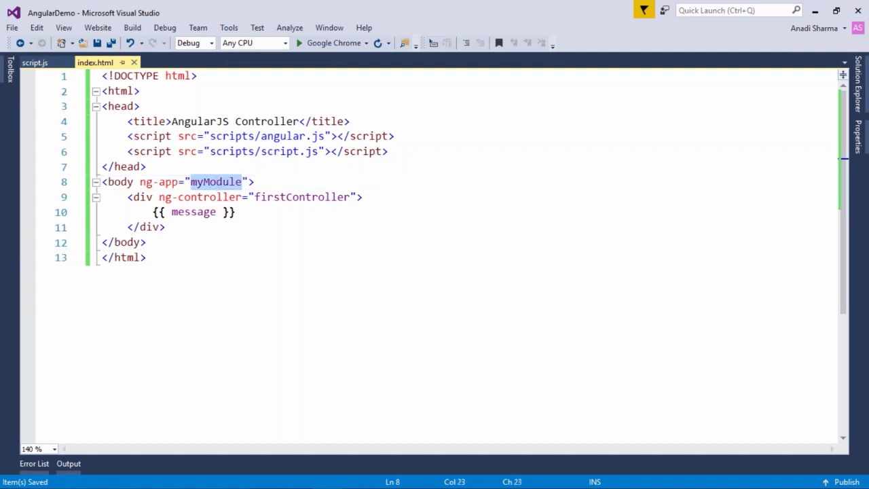
click(35, 62)
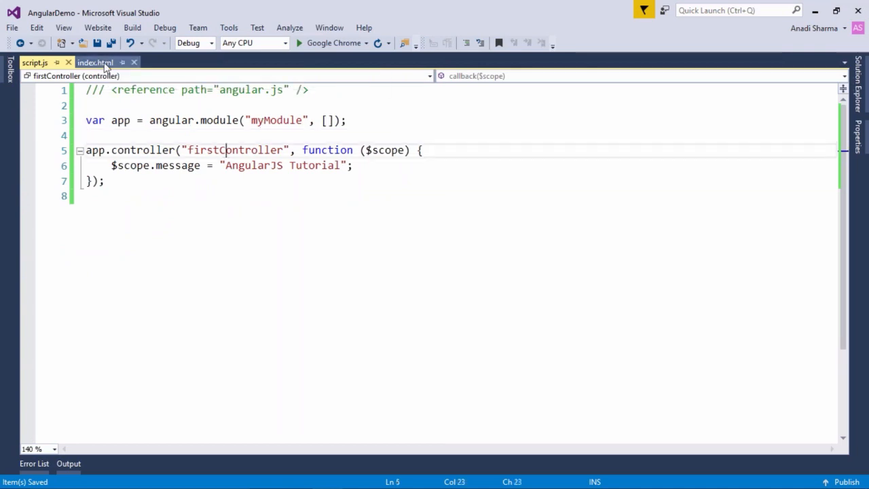
click(95, 63)
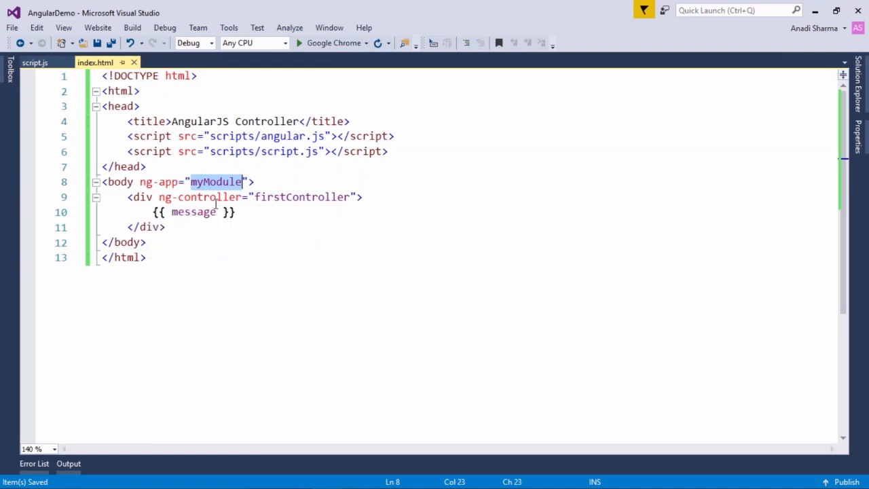
mouse_move(249, 222)
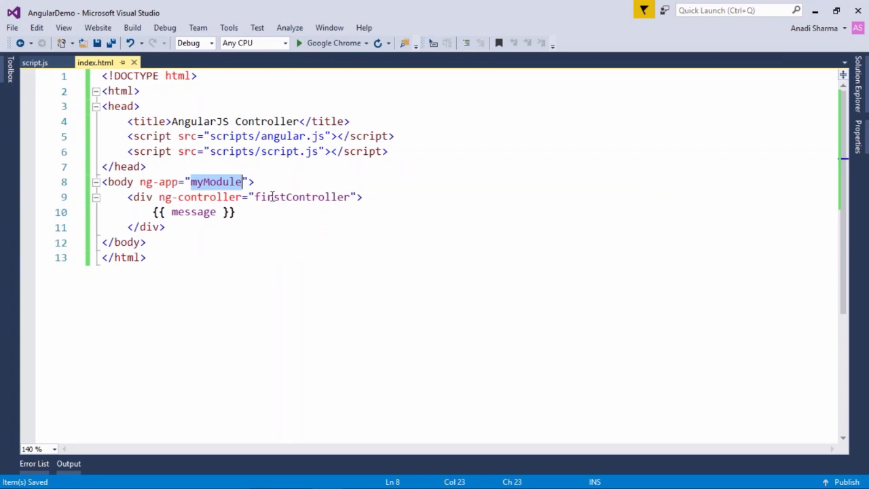
click(236, 212)
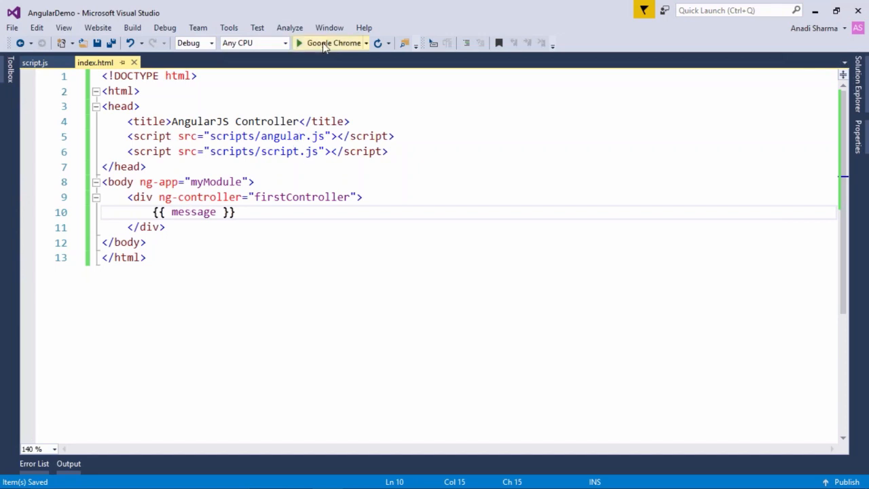
- Launch index.html in Google Chrome to display the 'AngularJS Tutorial' message
click(333, 43)
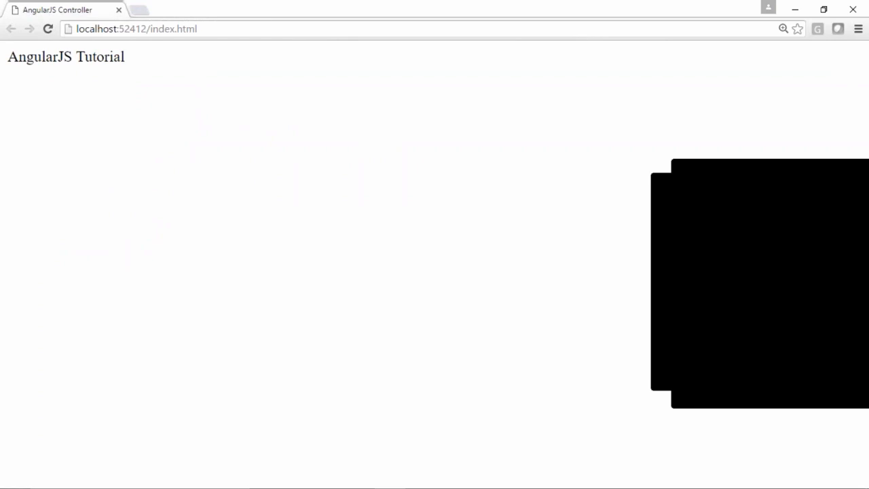
mouse_move(113, 74)
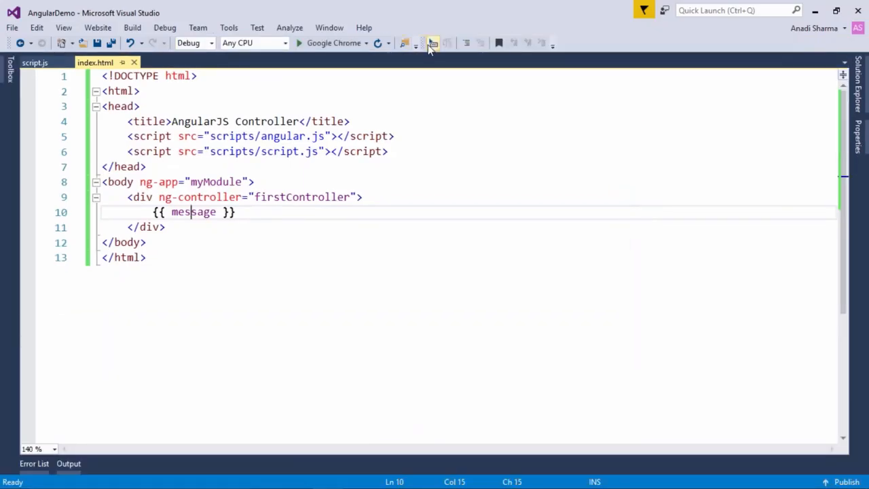
mouse_move(432, 43)
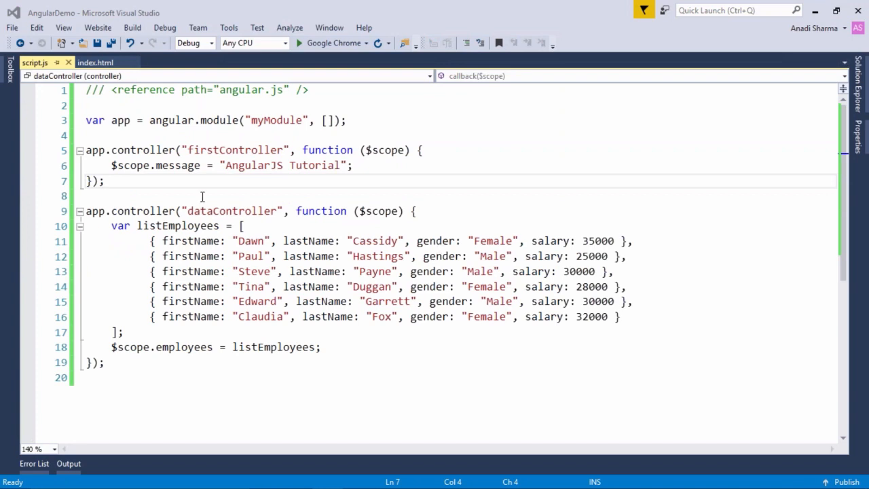
mouse_move(203, 212)
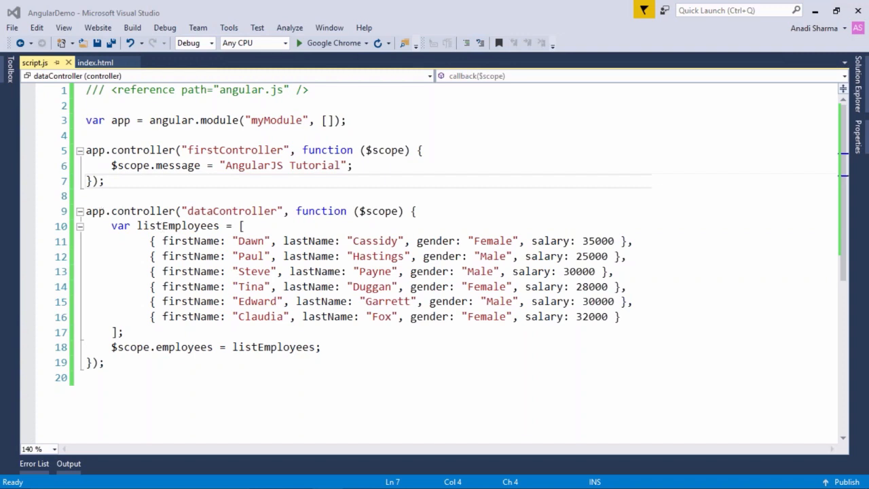
- Review dataController in script.js: the listEmployees array assigned to $scope.employees
double_click(177, 225)
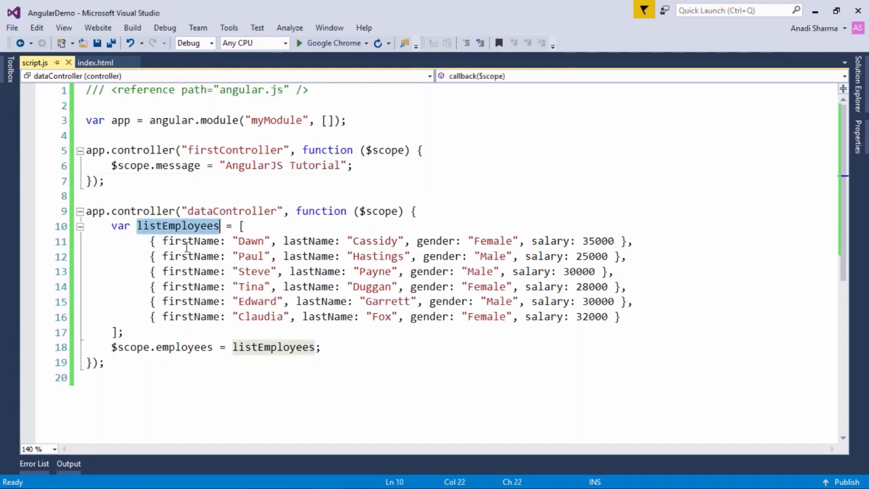
click(596, 241)
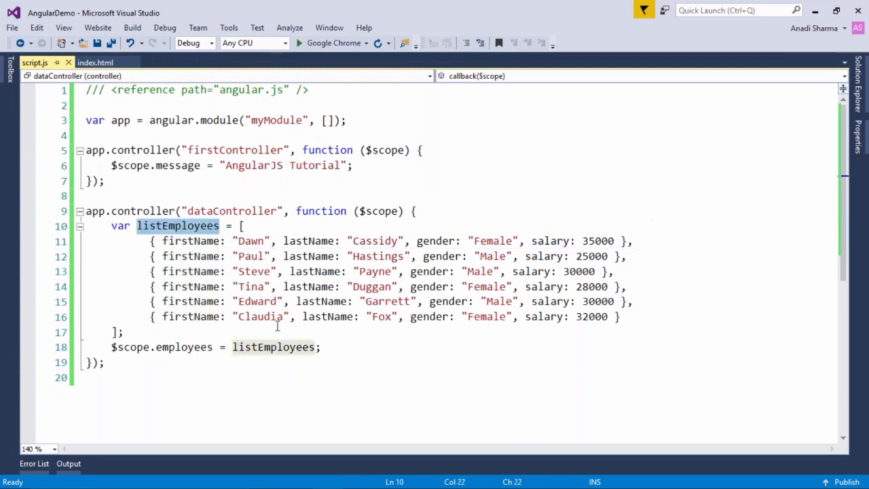
double_click(183, 347)
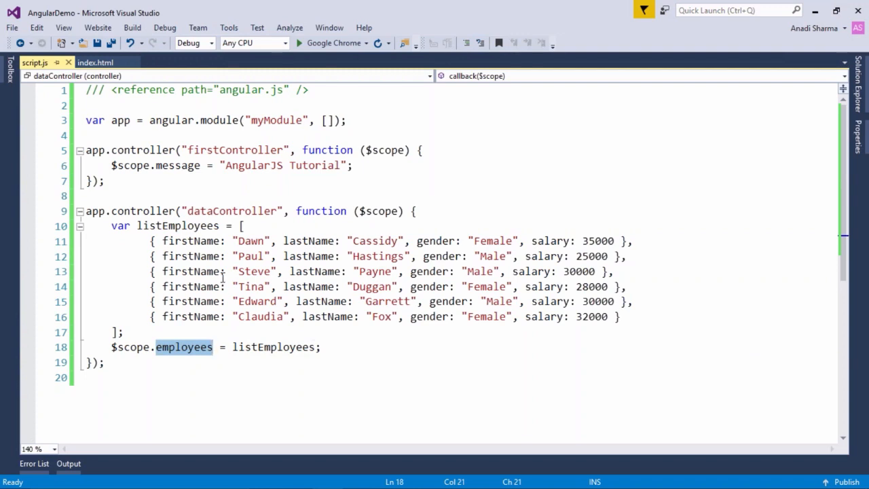
double_click(231, 210)
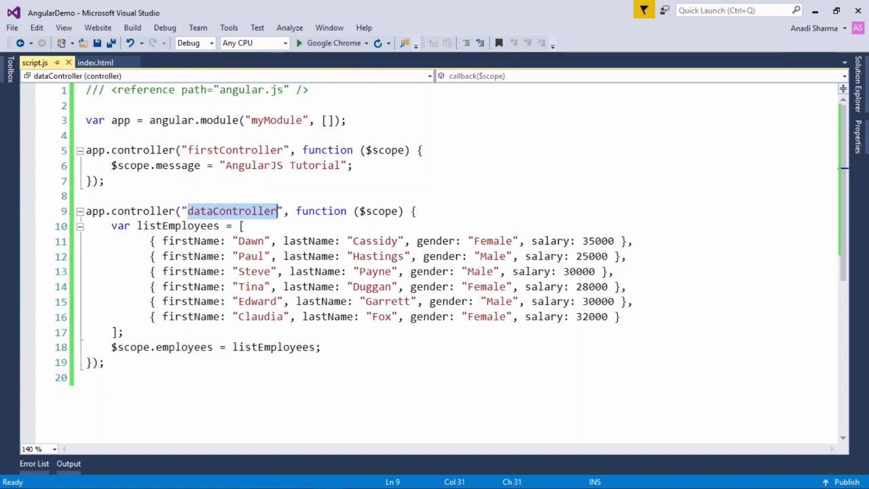
mouse_move(197, 358)
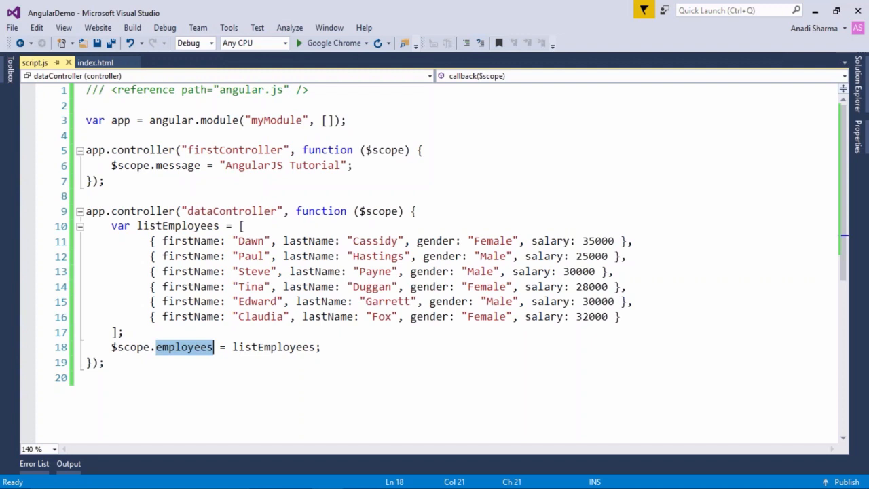
mouse_move(95, 153)
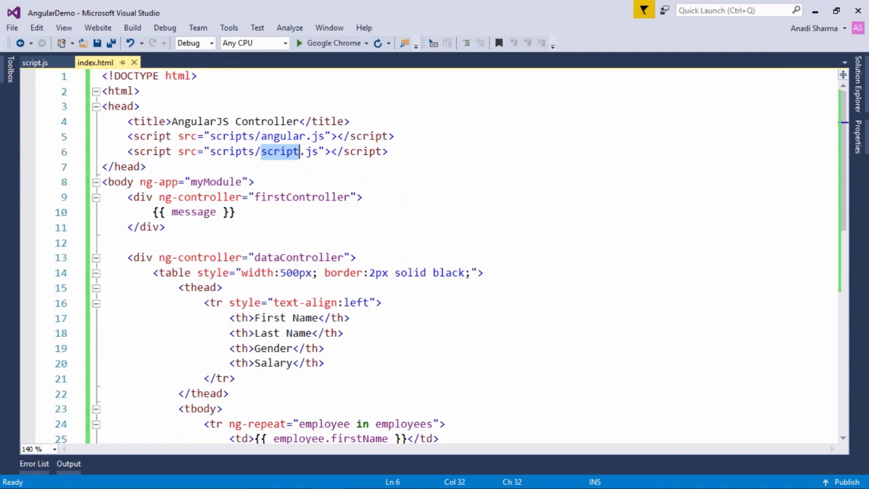
click(34, 62)
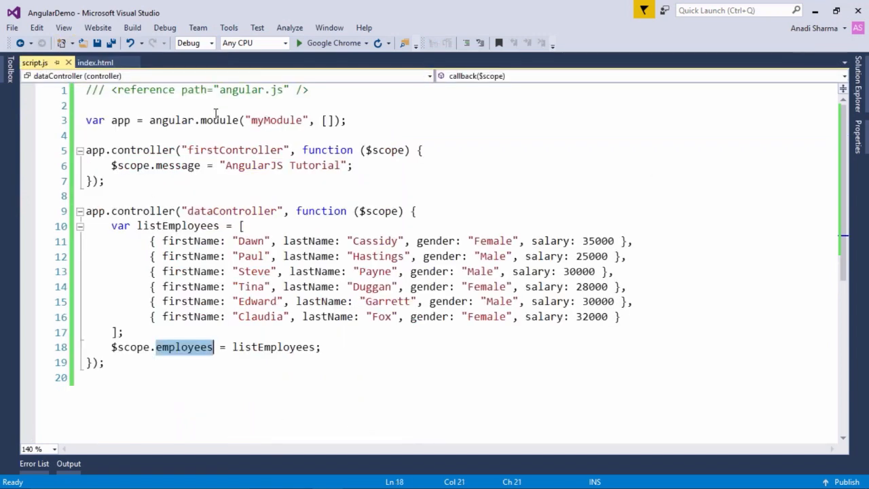
click(95, 62)
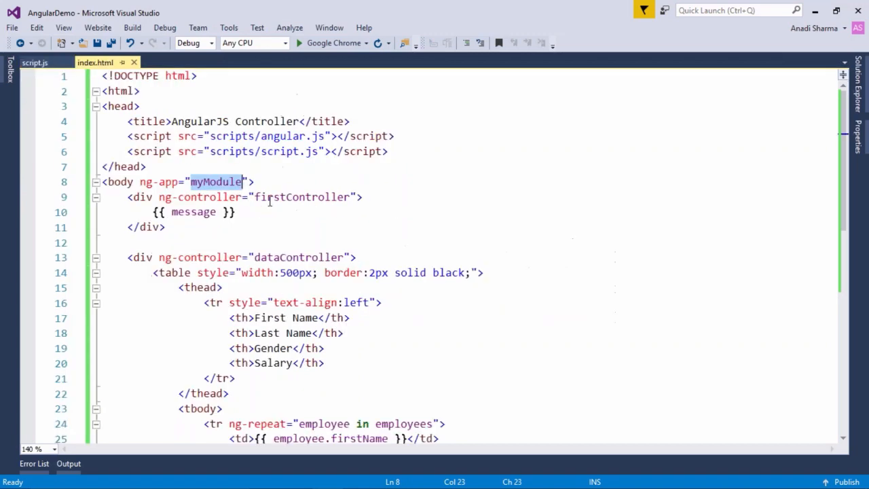
click(294, 256)
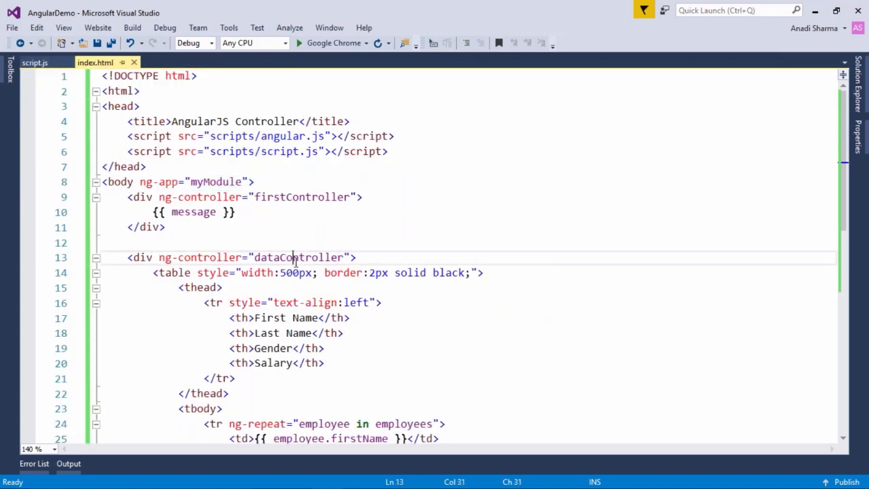
scroll(down, 3)
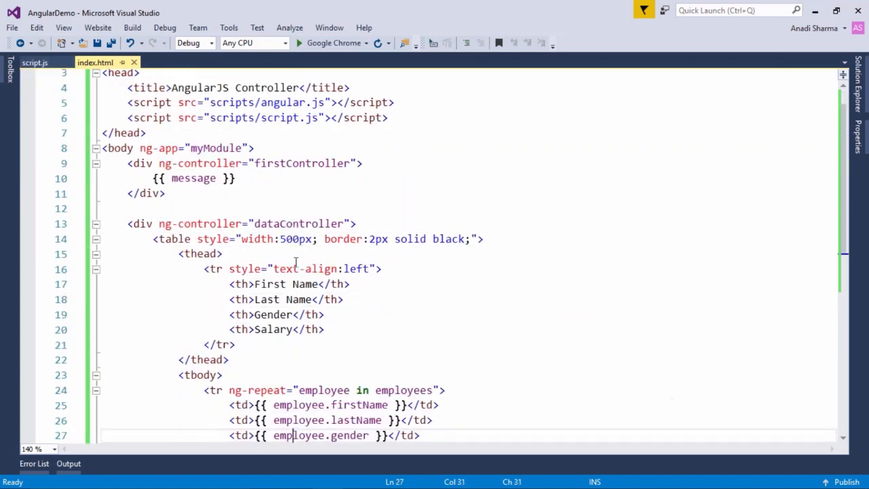
scroll(down, 3)
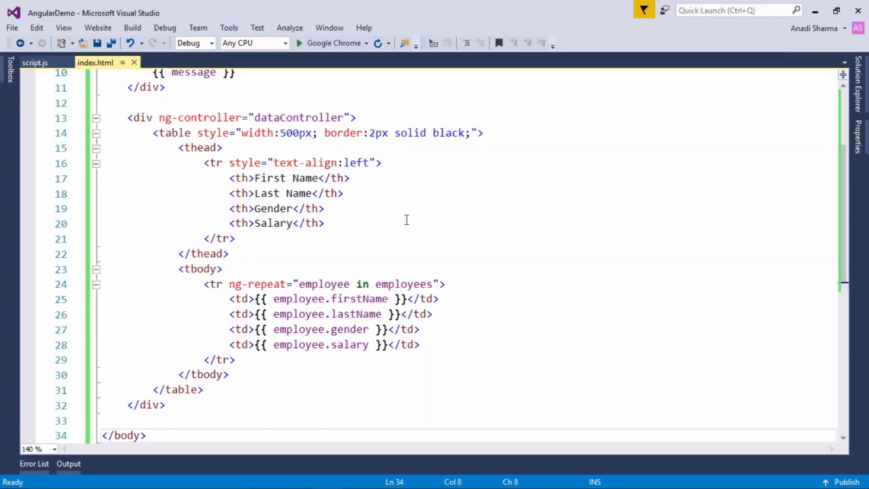
click(144, 436)
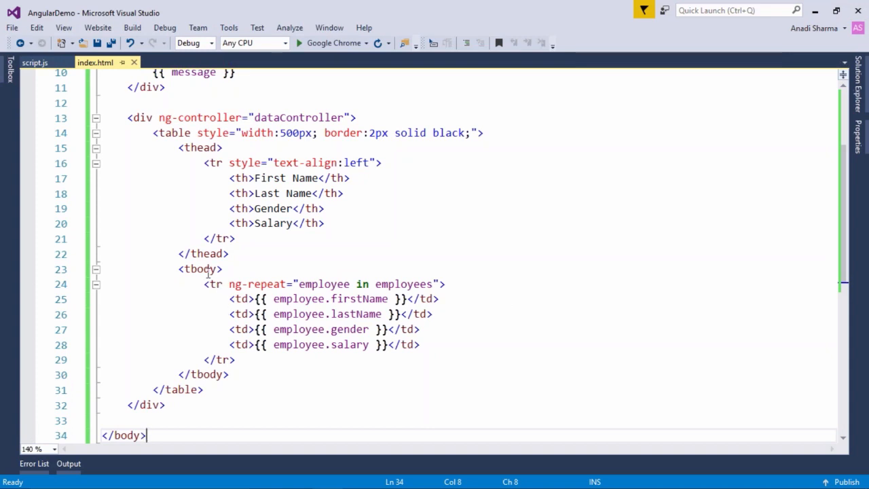
click(393, 284)
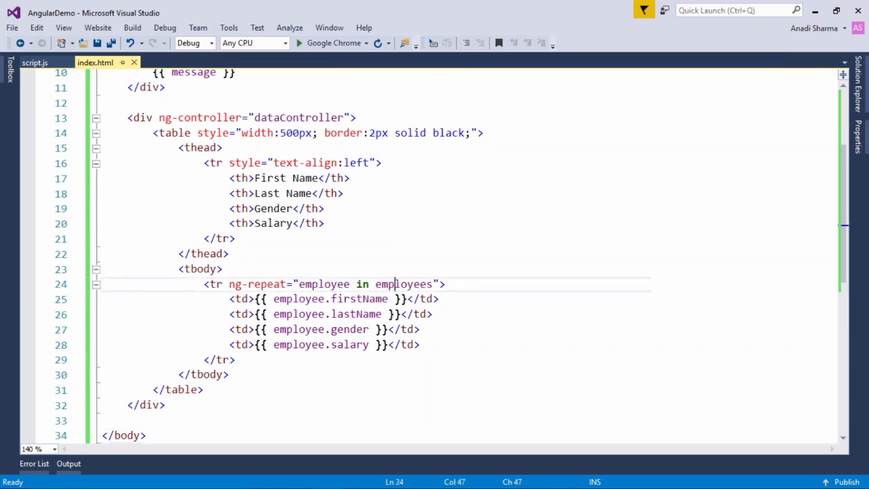
double_click(403, 284)
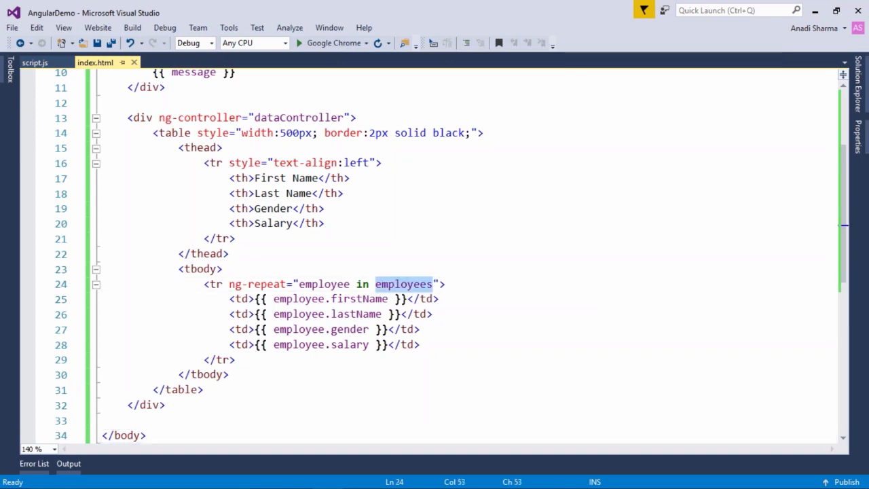
click(249, 283)
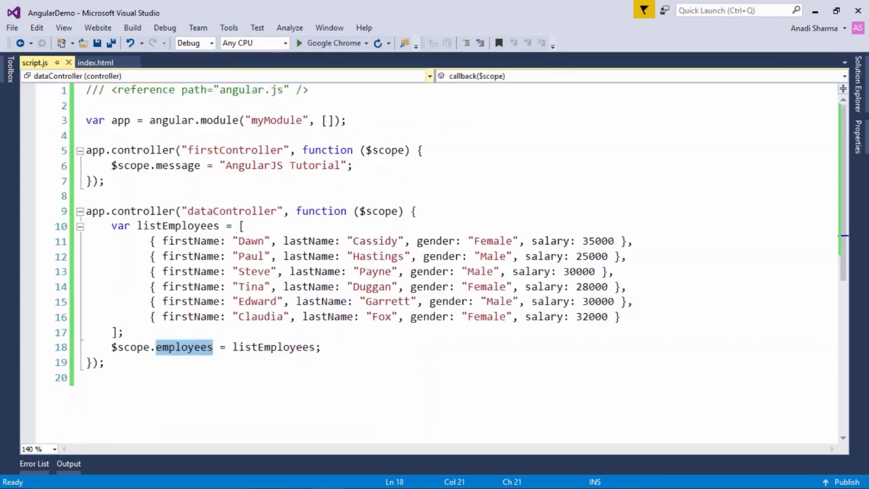
click(95, 62)
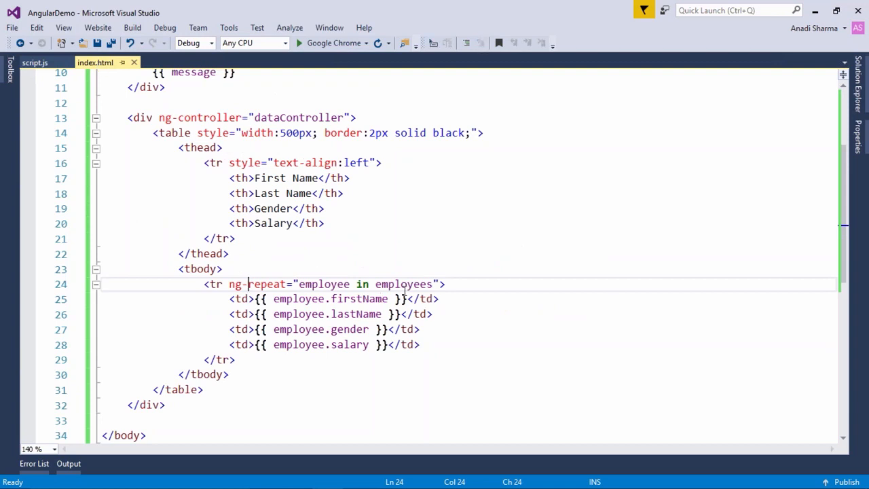
double_click(323, 283)
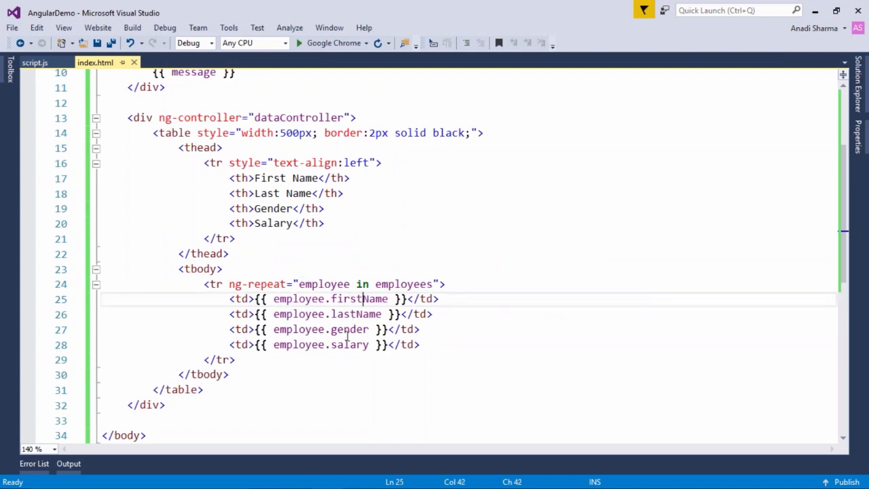
mouse_move(358, 313)
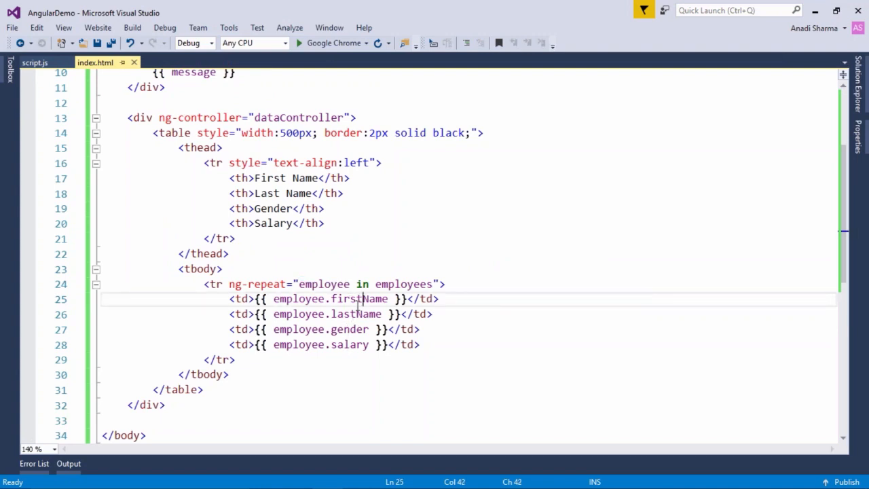
click(35, 62)
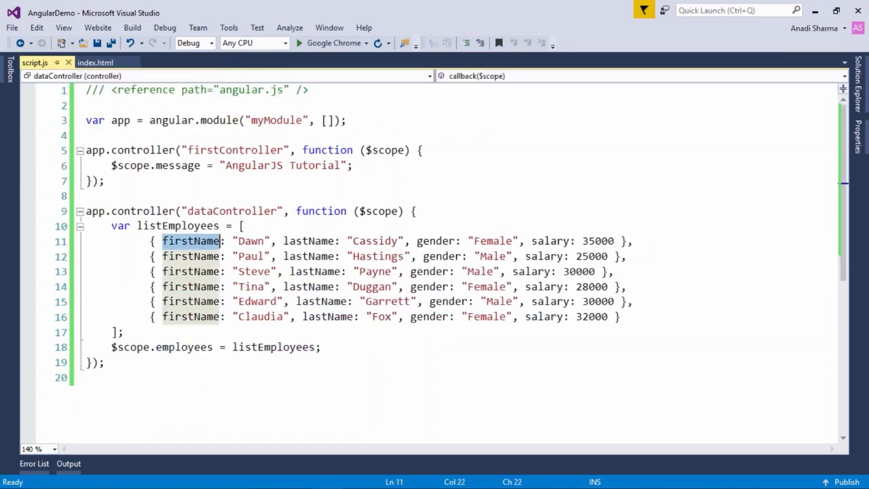
click(96, 62)
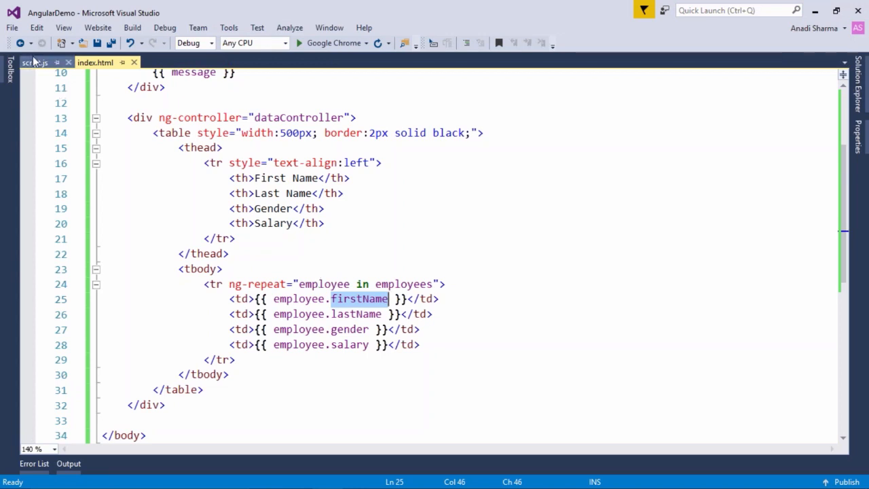
click(35, 62)
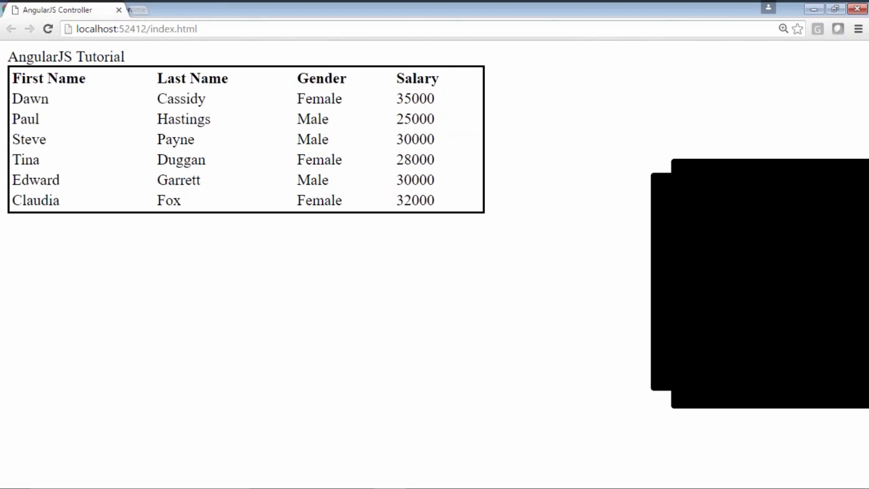
mouse_move(568, 103)
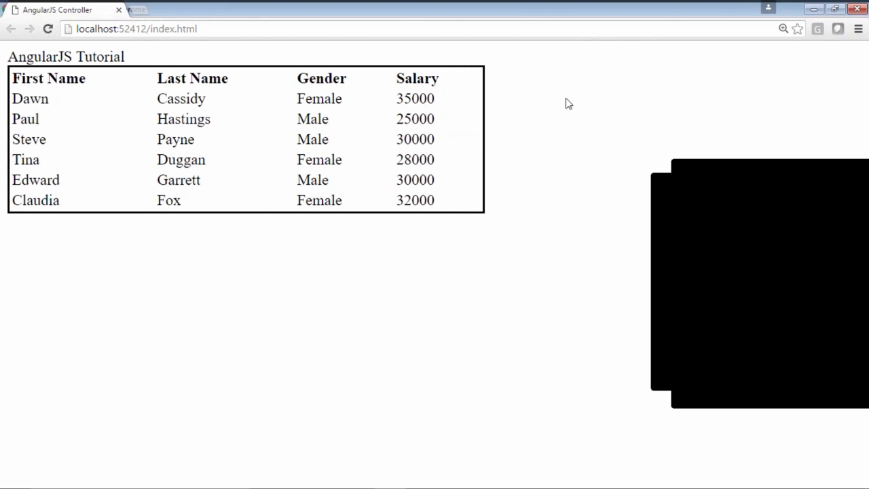